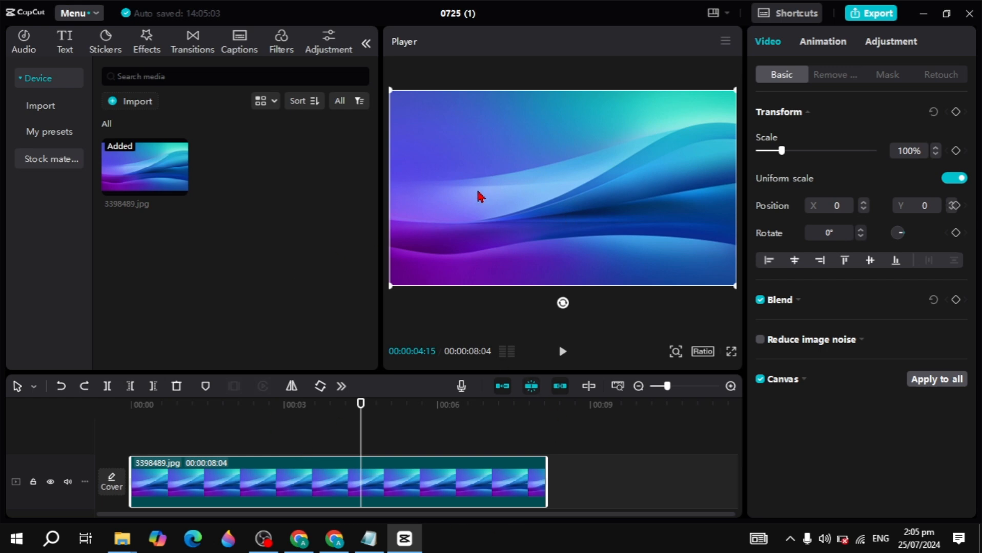
{"action": "mouse_move", "coordinate": [341, 63]}
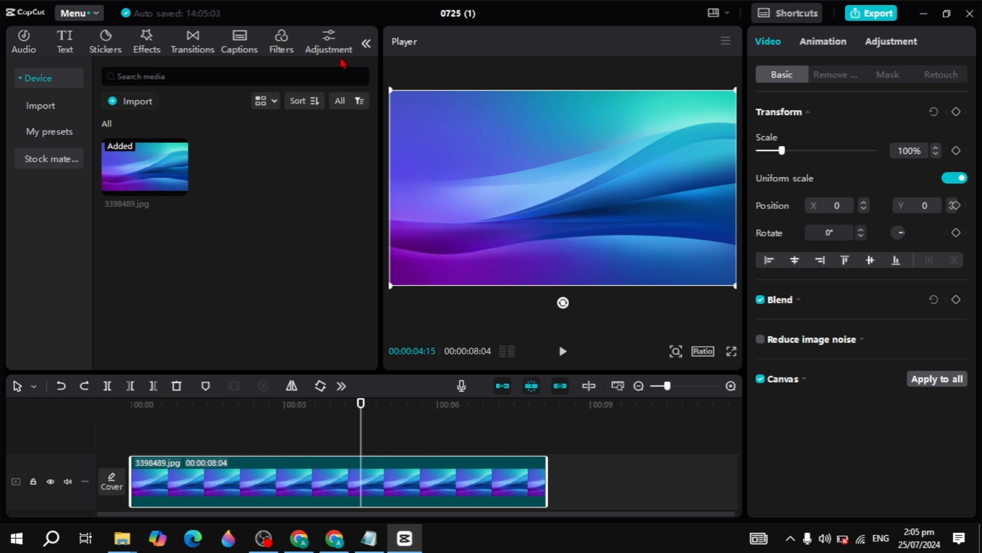
{"action": "mouse_move", "coordinate": [191, 414]}
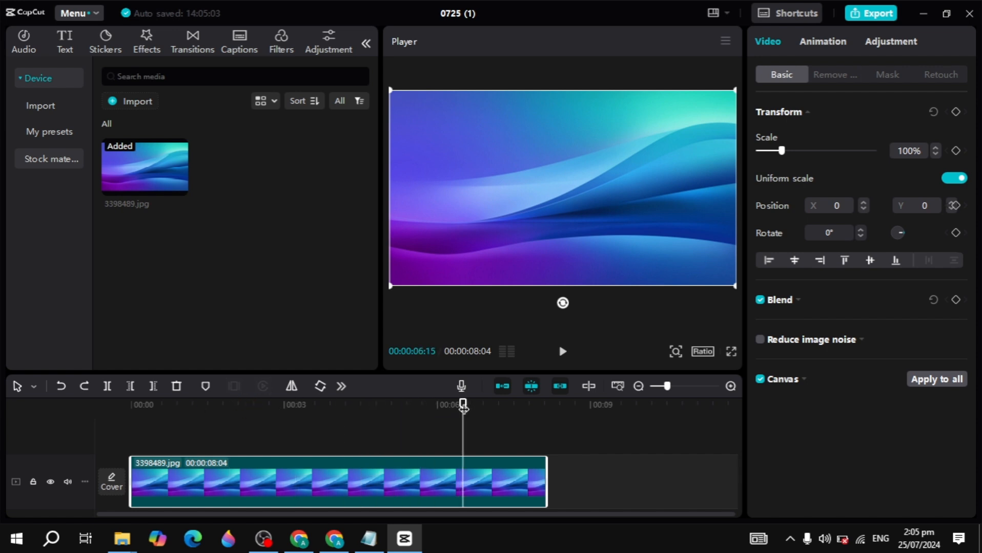
{"action": "mouse_move", "coordinate": [403, 205]}
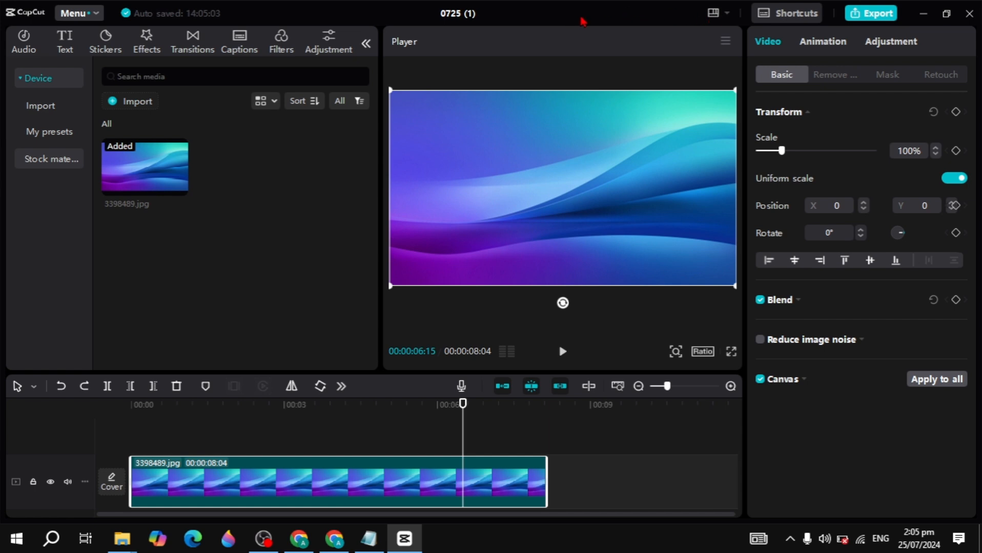
{"action": "mouse_move", "coordinate": [726, 17]}
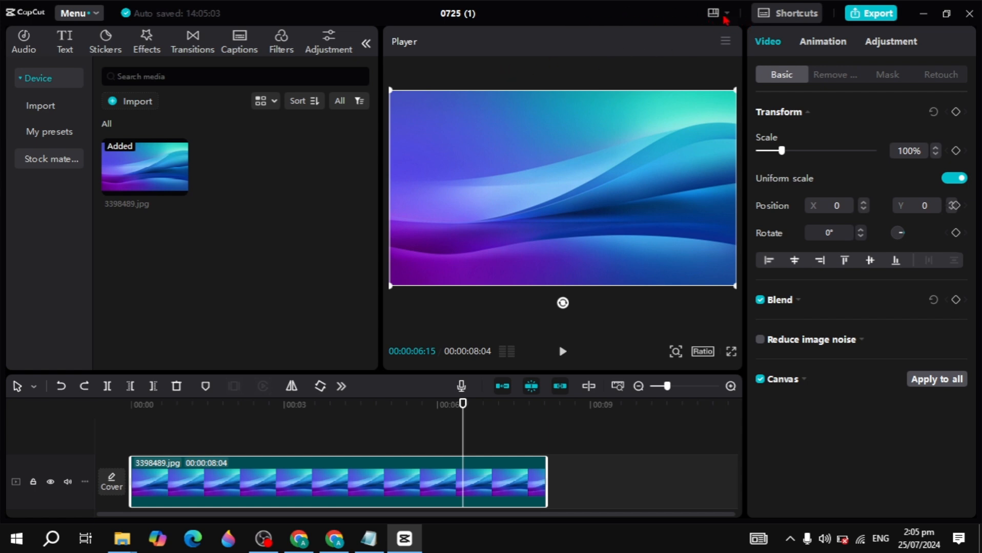
- Switch the CapCut workspace layout from the layout dropdown to Default
{"action": "left_click", "coordinate": [719, 12]}
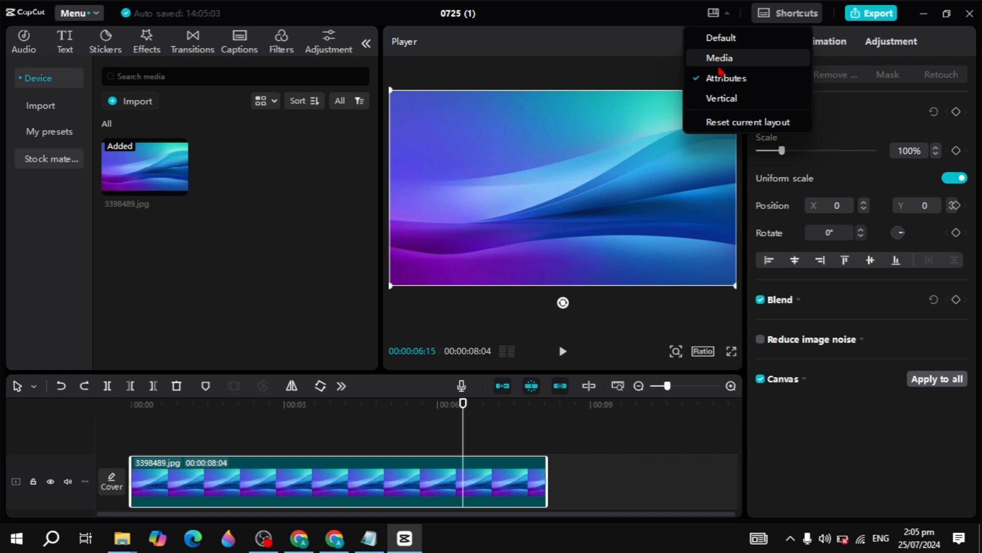
{"action": "mouse_move", "coordinate": [769, 82]}
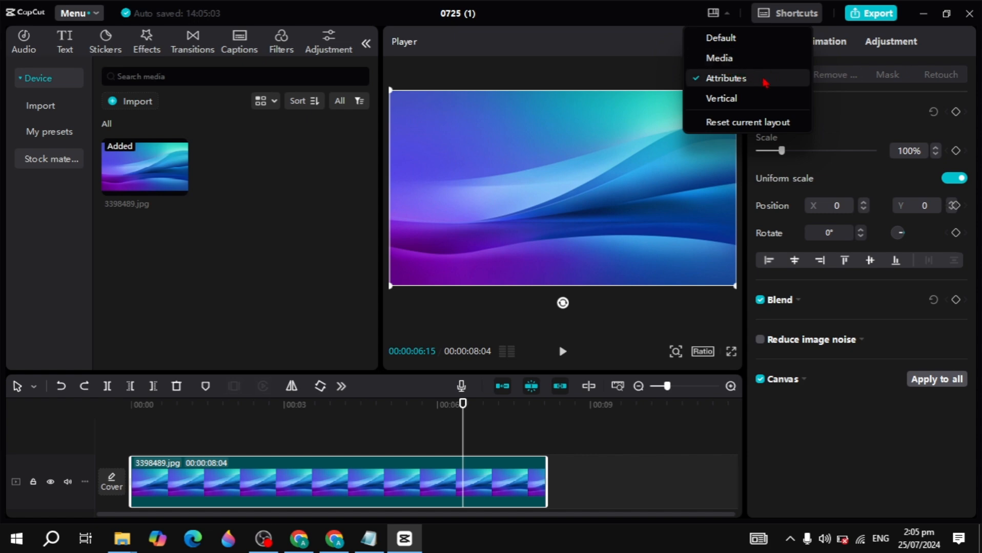
{"action": "mouse_move", "coordinate": [750, 82]}
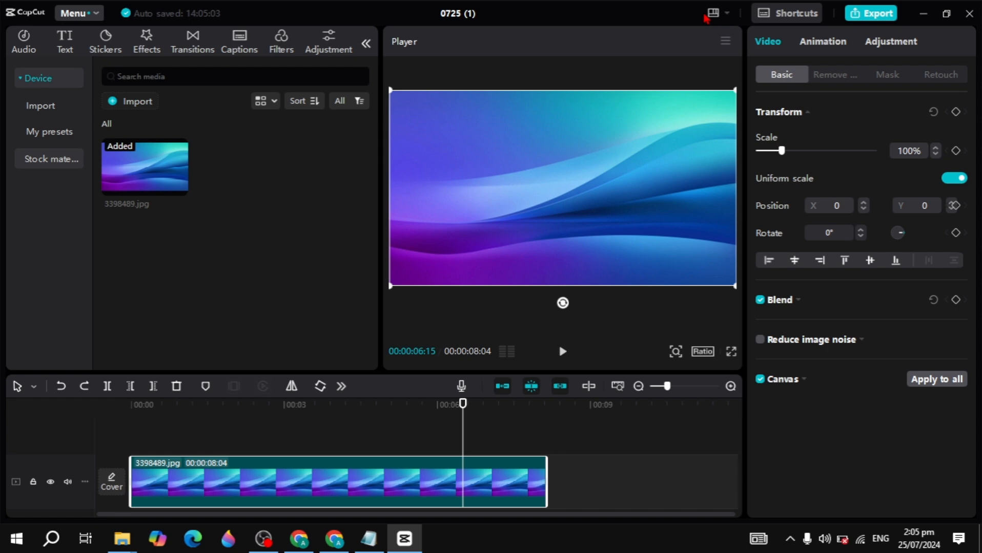
{"action": "left_click", "coordinate": [714, 13]}
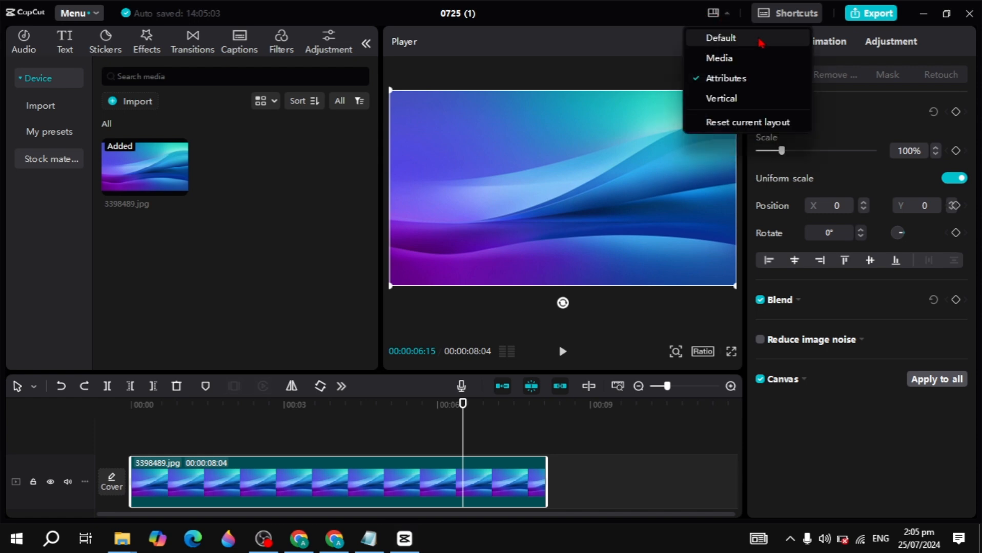
{"action": "left_click", "coordinate": [720, 38]}
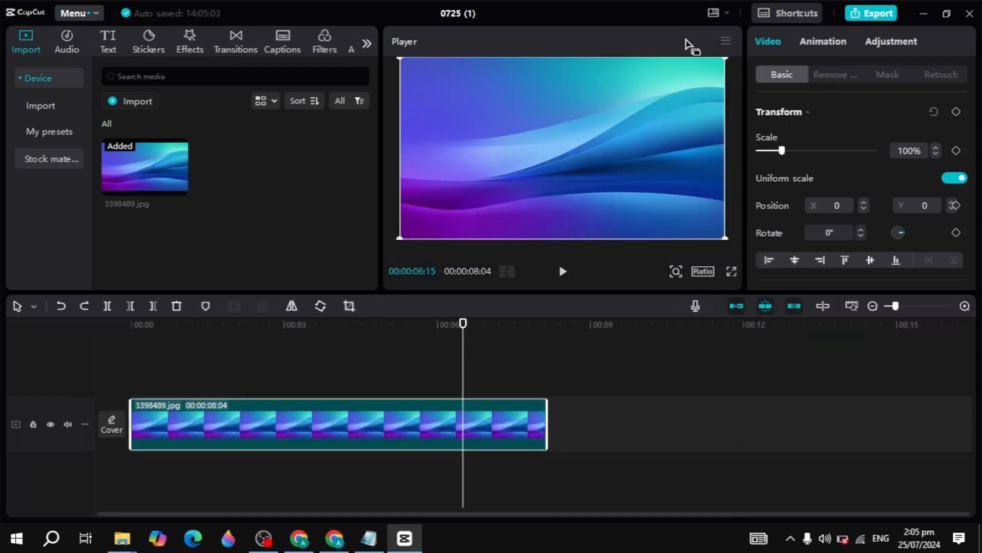
{"action": "mouse_move", "coordinate": [644, 47]}
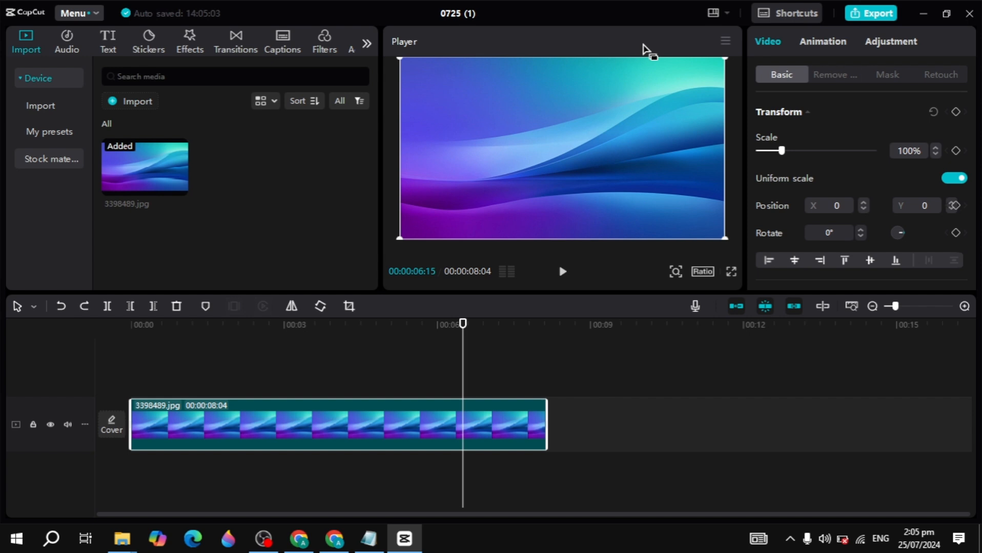
{"action": "mouse_move", "coordinate": [386, 300]}
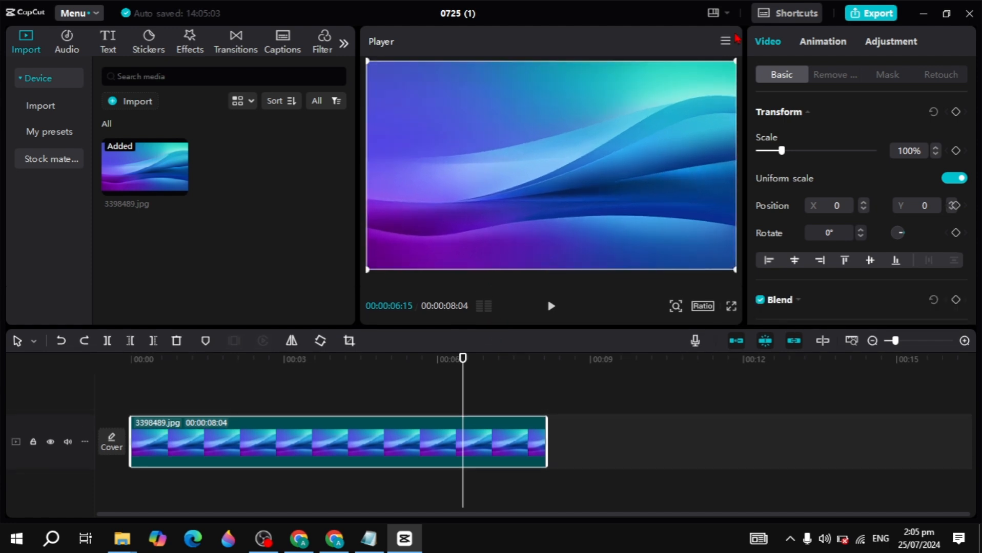
- Pick Attributes from the workspace layout dropdown to restore the full-height properties panel
{"action": "left_click", "coordinate": [715, 13]}
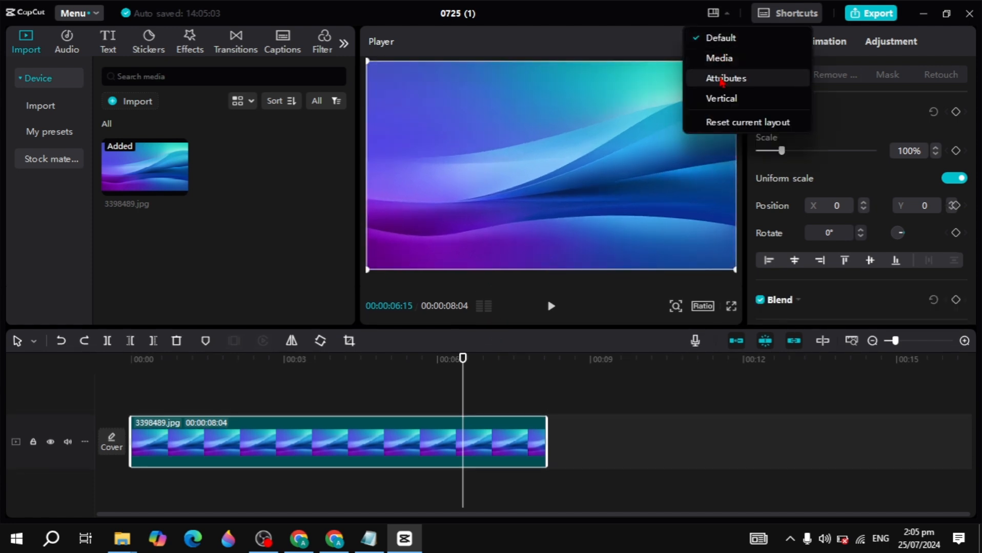
{"action": "left_click", "coordinate": [725, 78]}
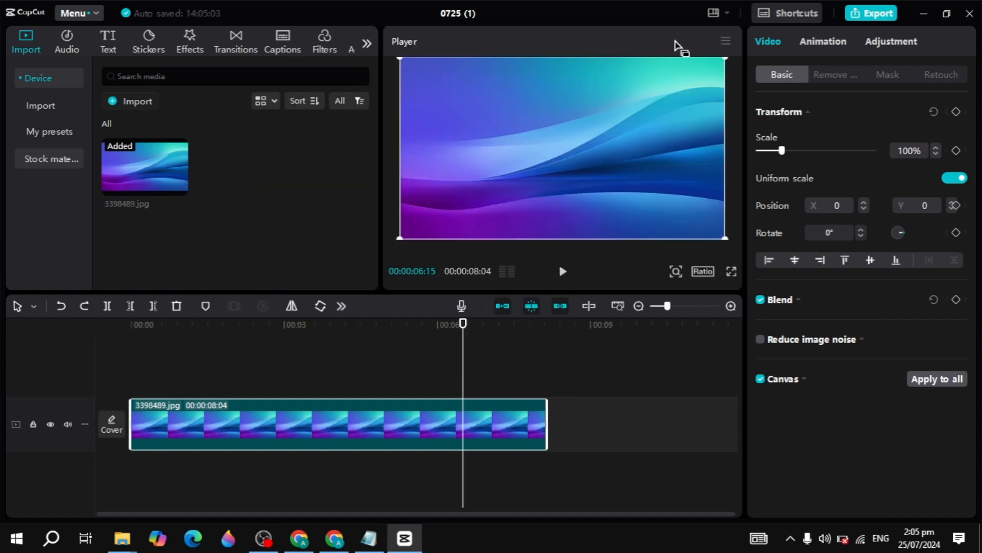
{"action": "mouse_move", "coordinate": [479, 251]}
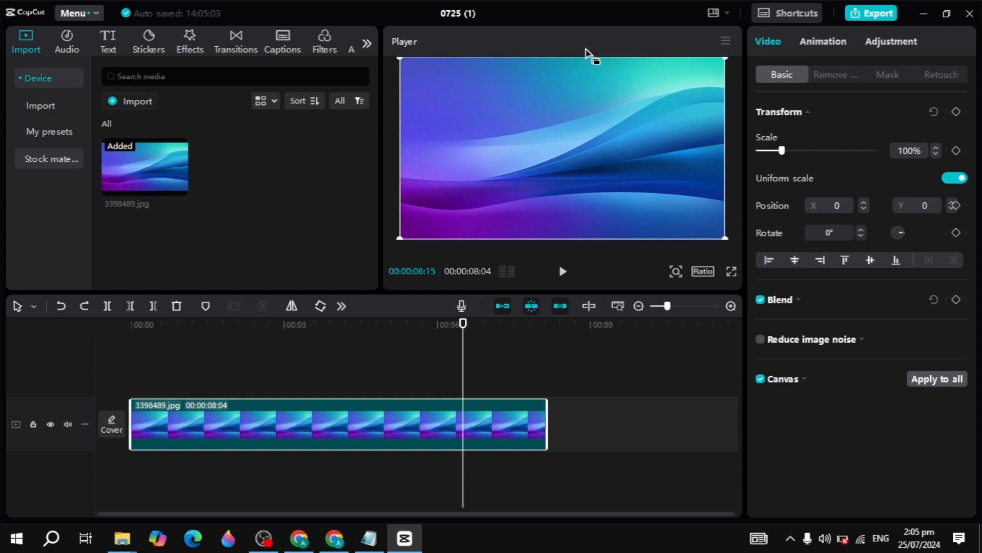
{"action": "mouse_move", "coordinate": [678, 49]}
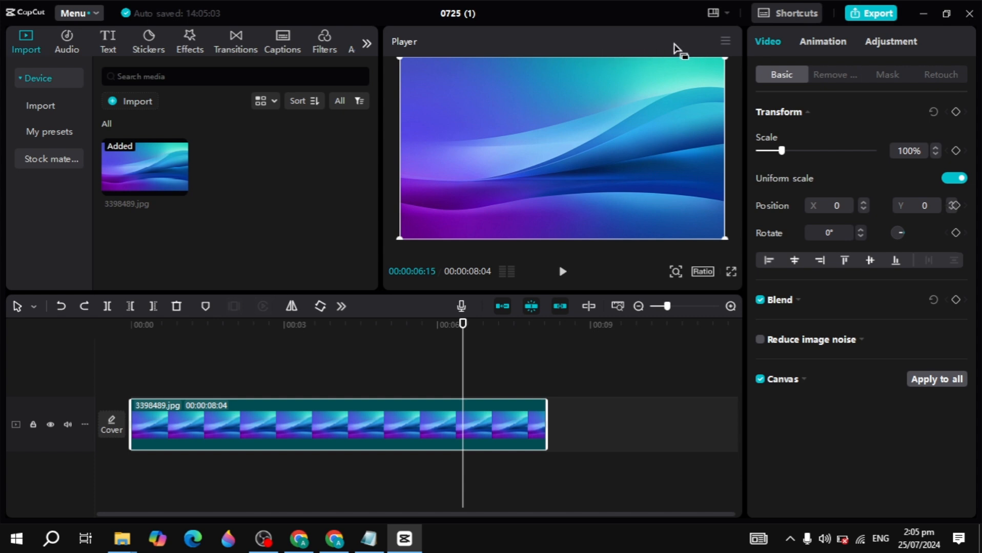
{"action": "mouse_move", "coordinate": [467, 58]}
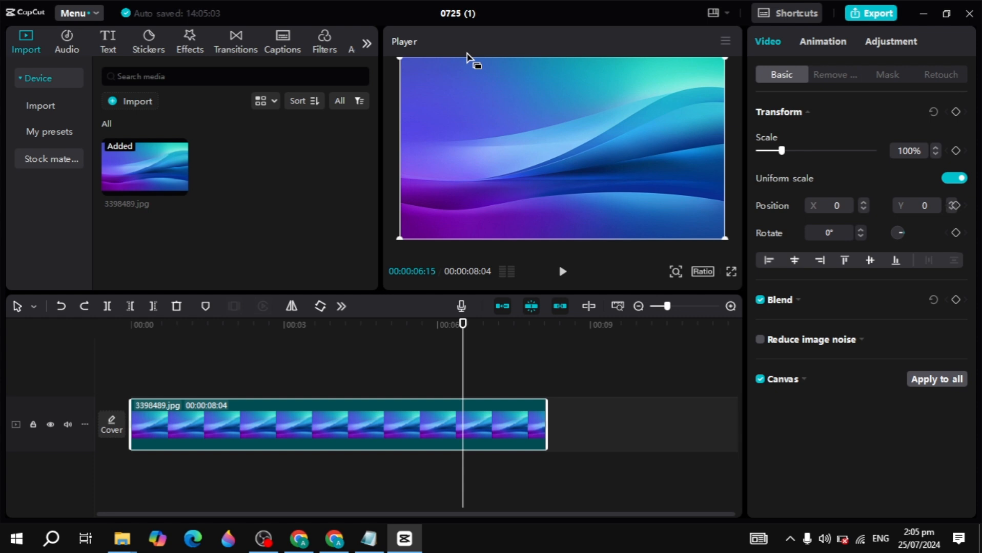
{"action": "mouse_move", "coordinate": [607, 58]}
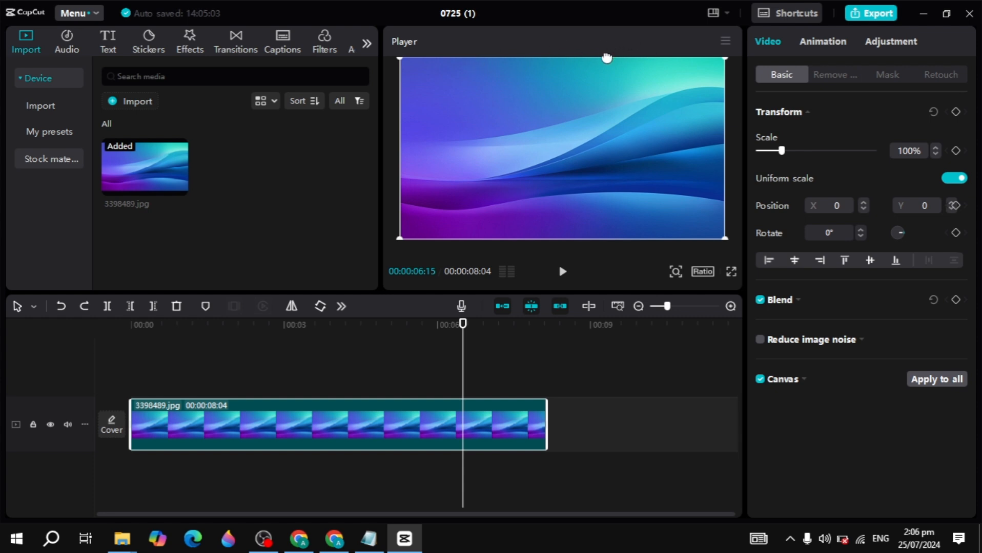
{"action": "mouse_move", "coordinate": [234, 186]}
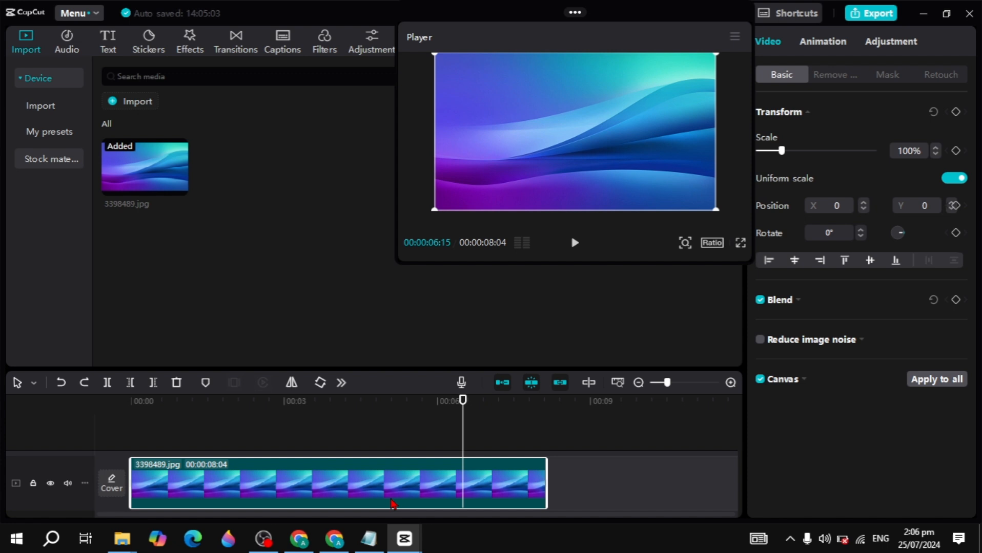
{"action": "mouse_move", "coordinate": [390, 259]}
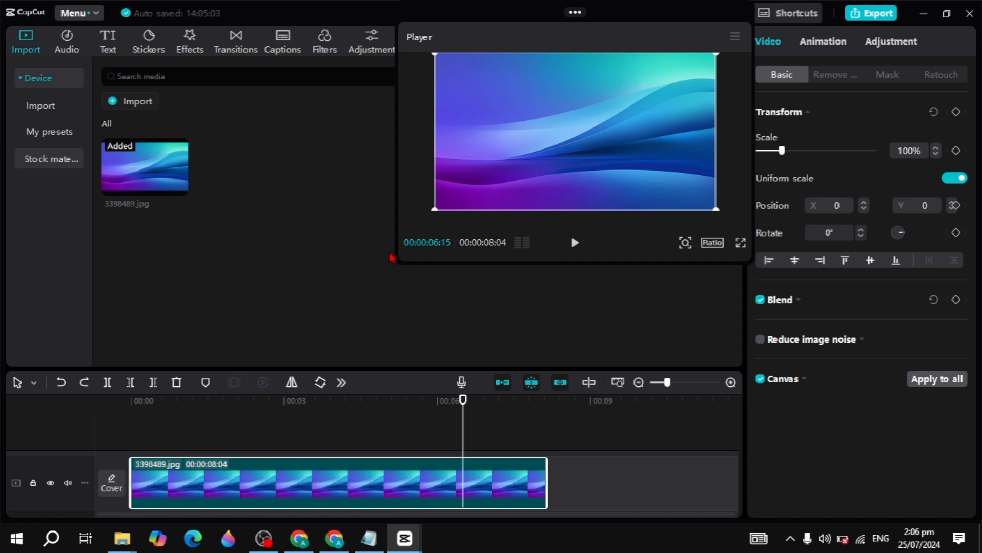
{"action": "mouse_move", "coordinate": [392, 270]}
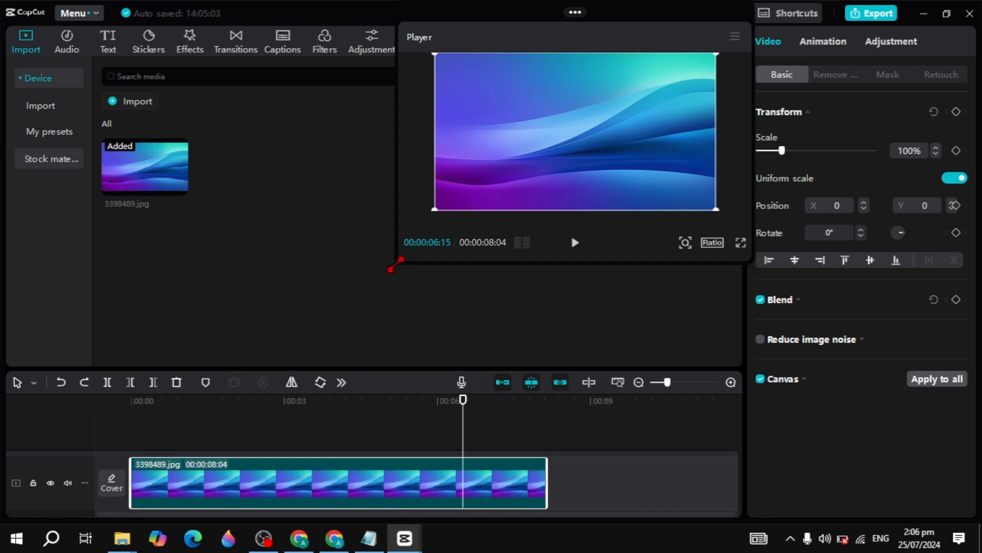